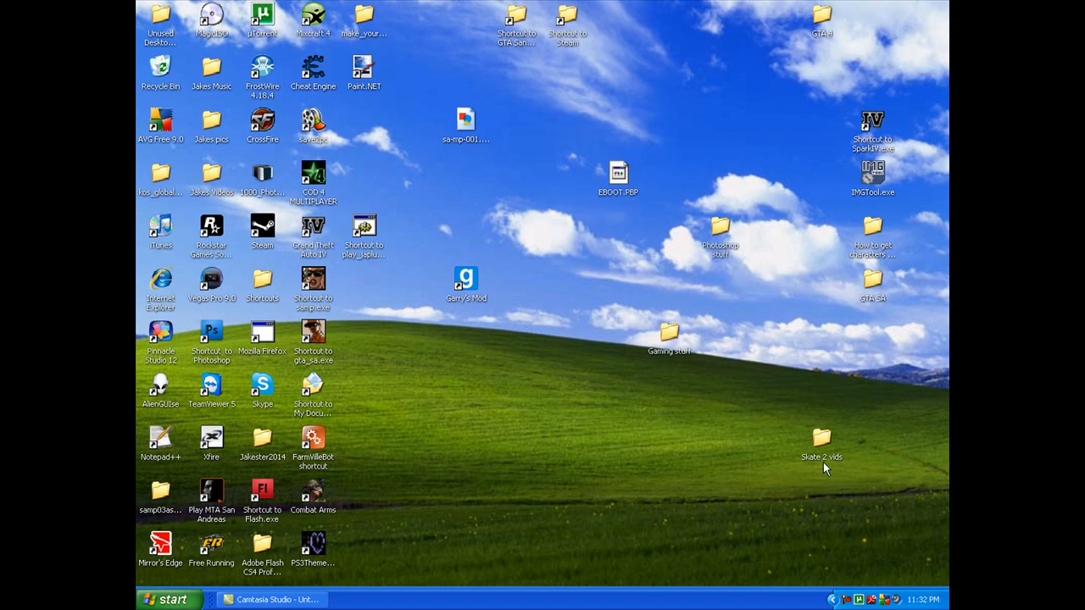
mouse_move(538, 475)
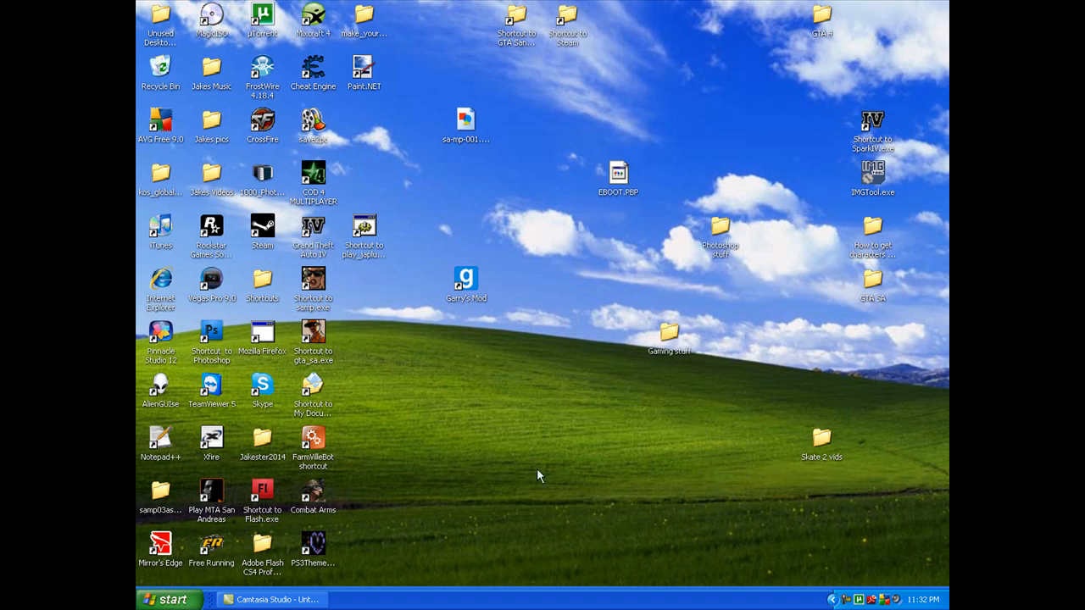
mouse_move(566, 429)
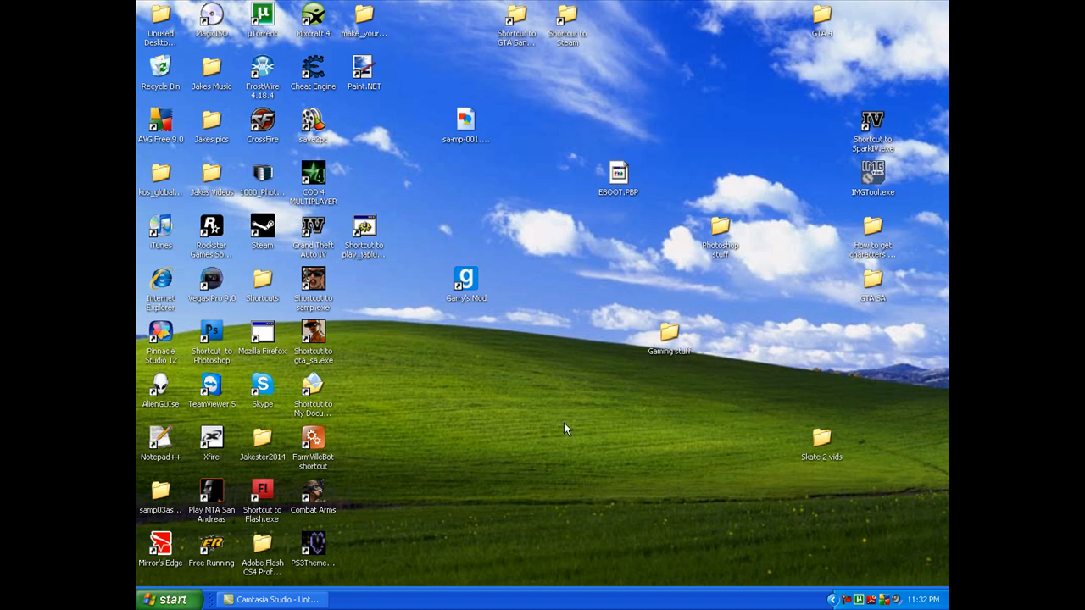
mouse_move(499, 242)
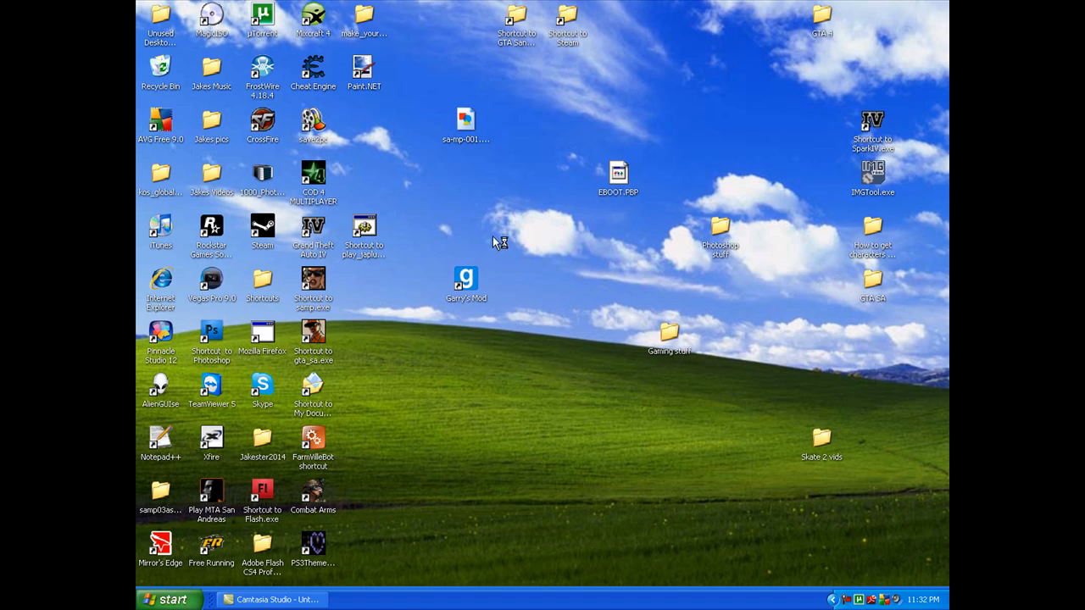
Step: Launch a Command Prompt window via the Run dialog with cmd
drag(500, 242, 661, 481)
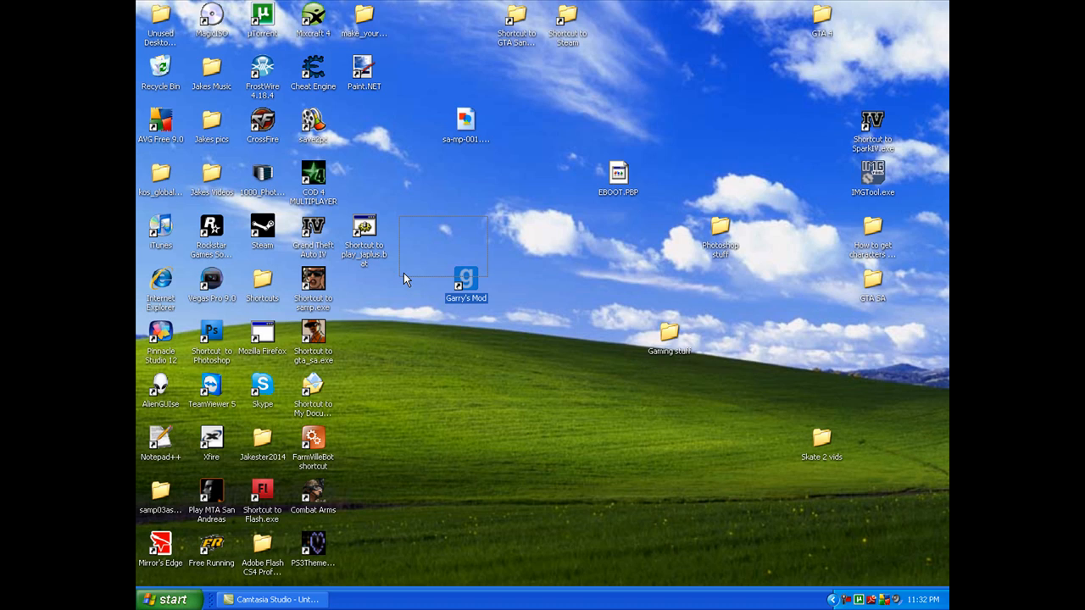
drag(402, 278, 648, 441)
text(cmd)
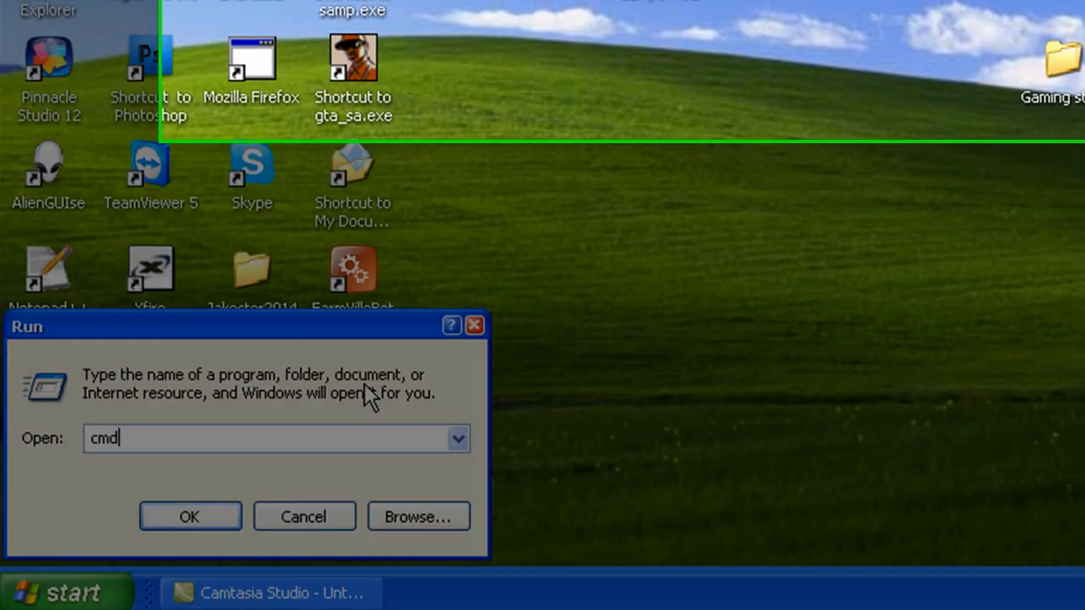
click(190, 516)
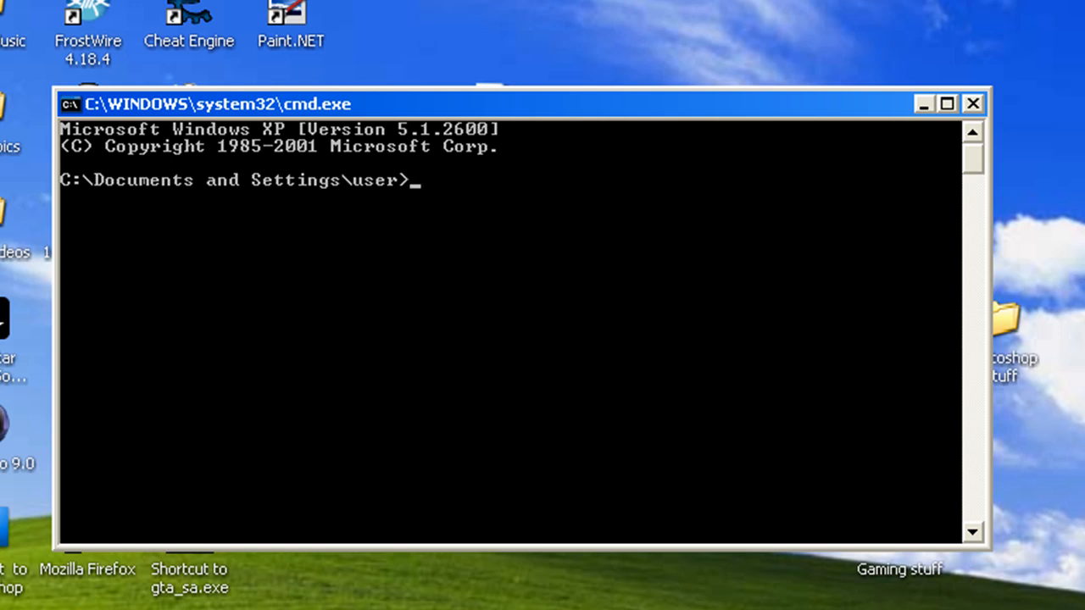
mouse_move(566, 413)
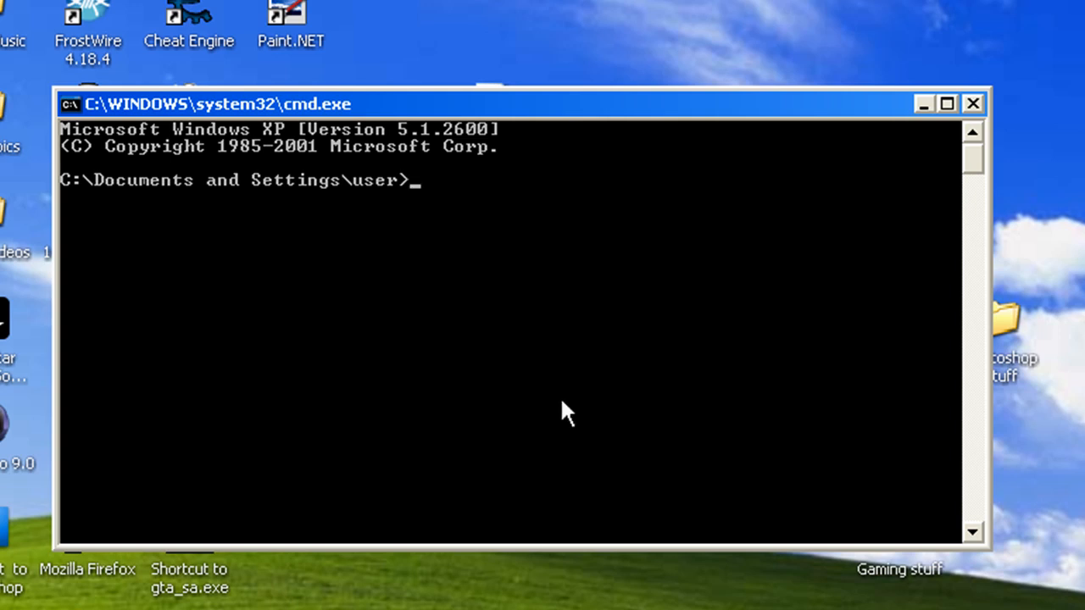
Step: Begin a copy command at the prompt by entering 'copy '
text(cop)
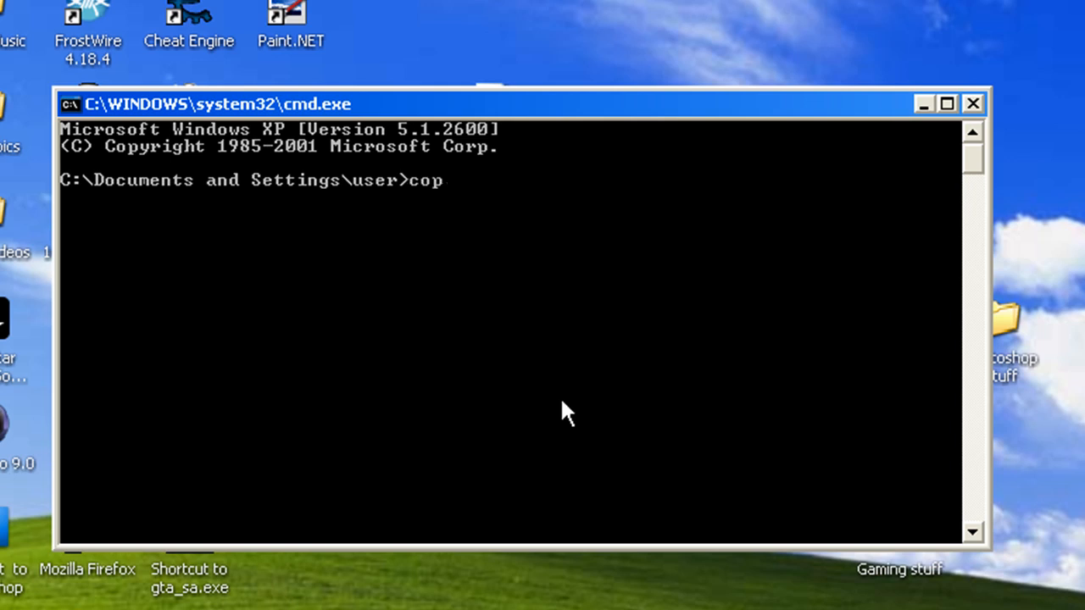
text(y)
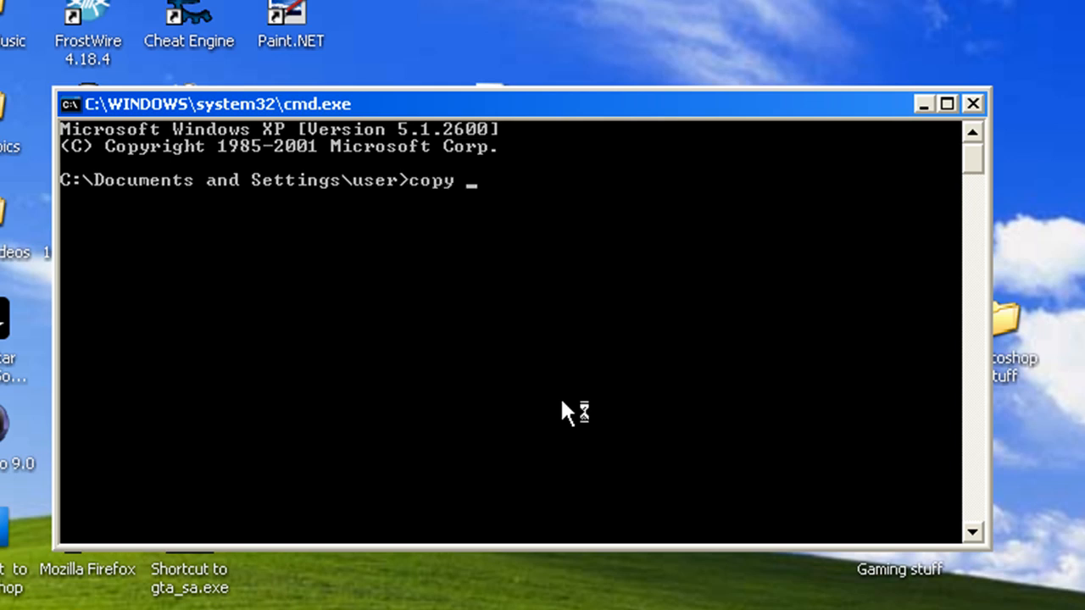
mouse_move(568, 413)
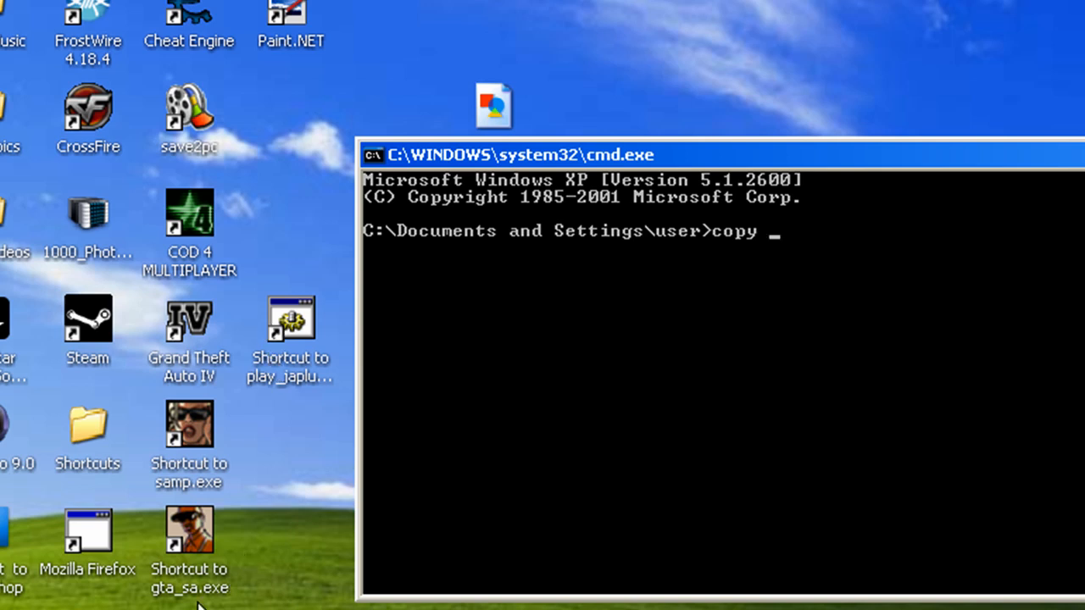
click(26, 602)
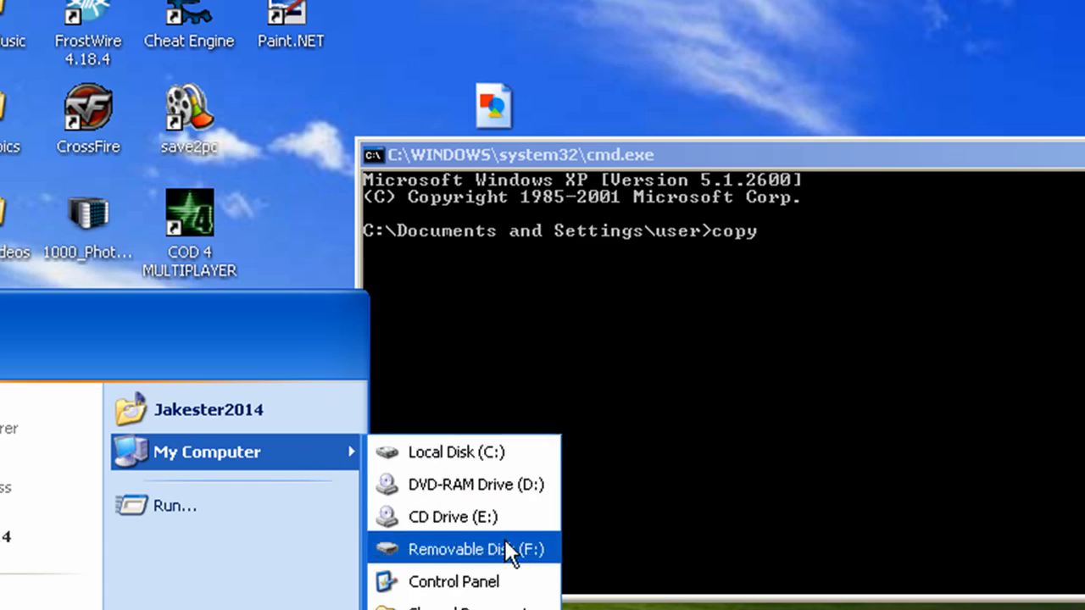
click(456, 452)
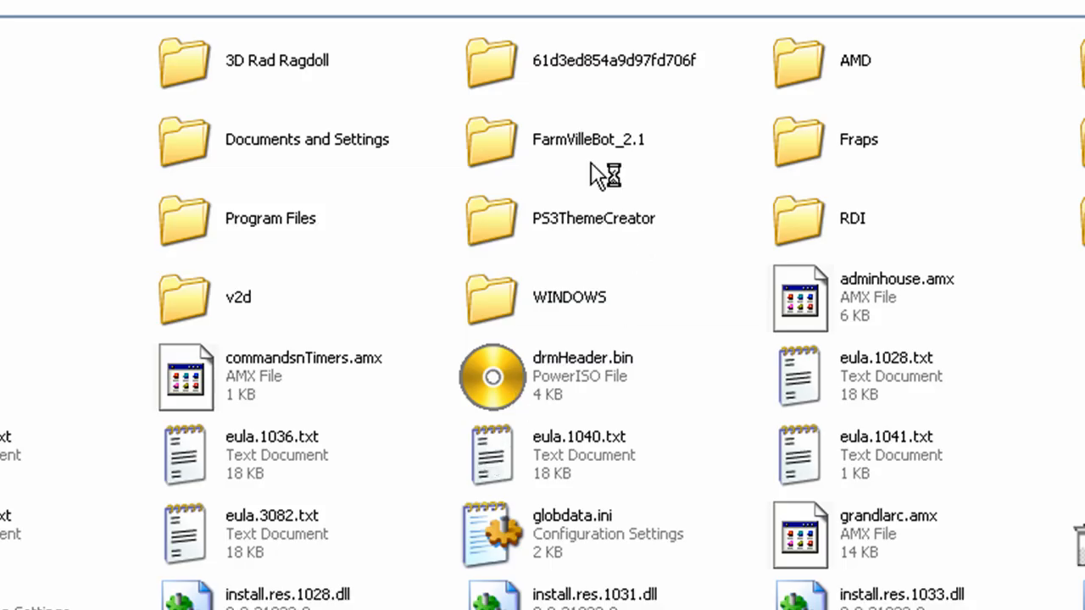
mouse_move(257, 256)
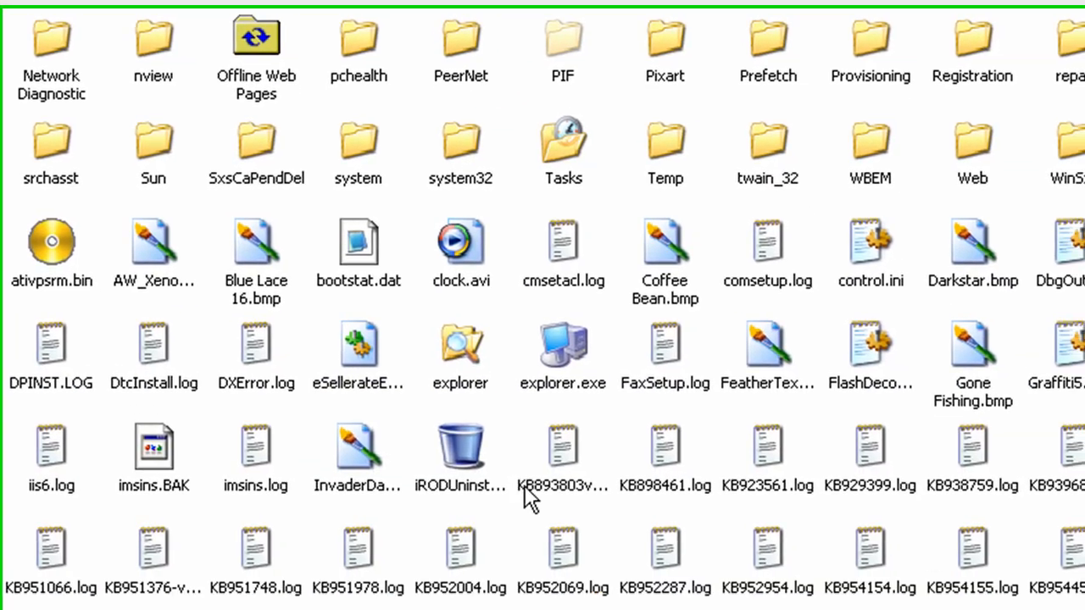
mouse_move(559, 356)
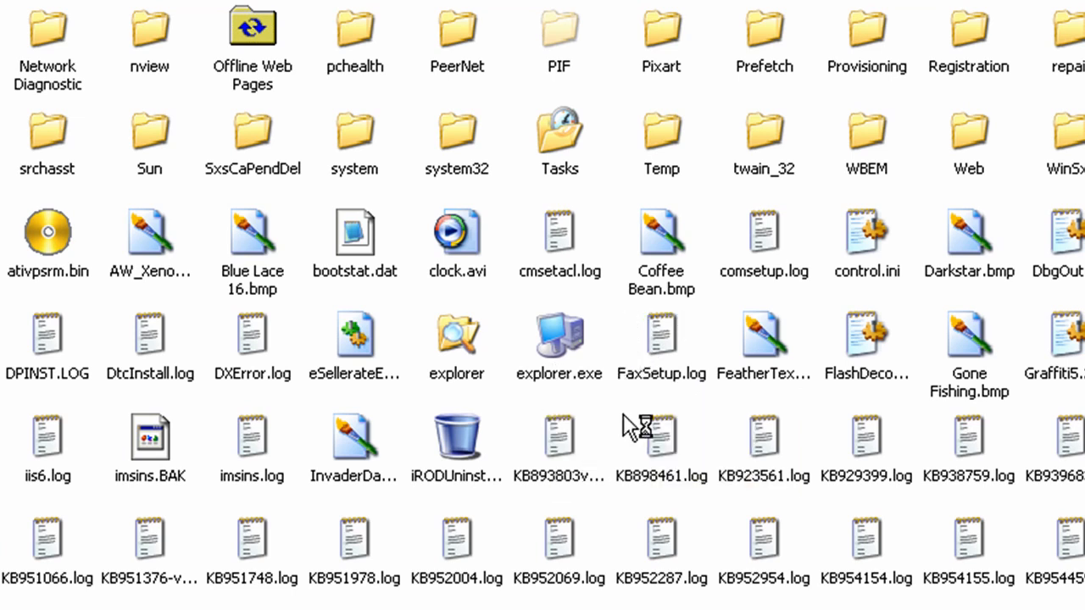
click(559, 339)
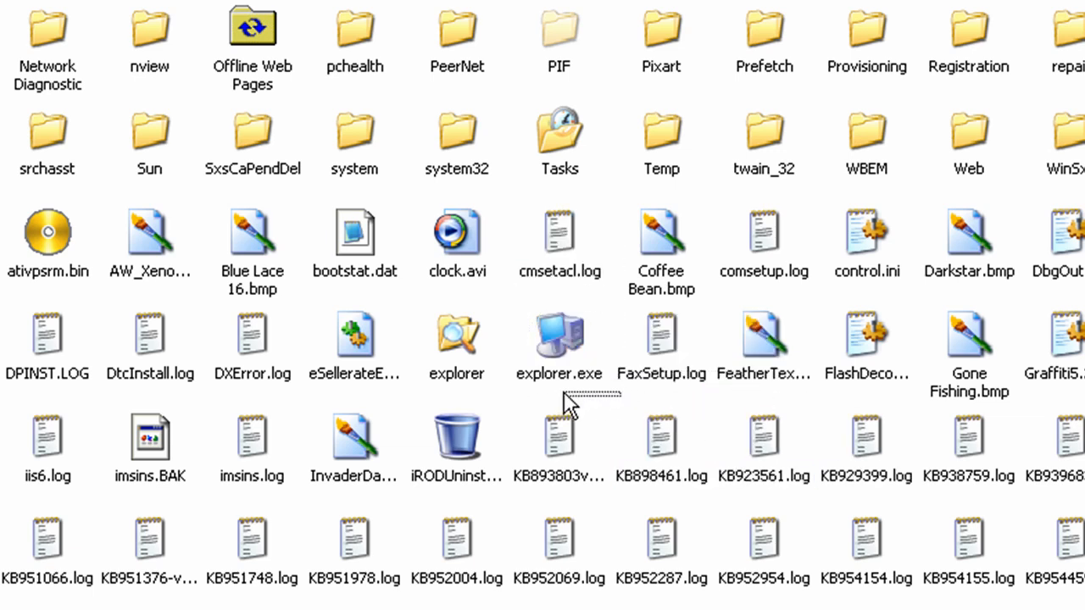
mouse_move(560, 250)
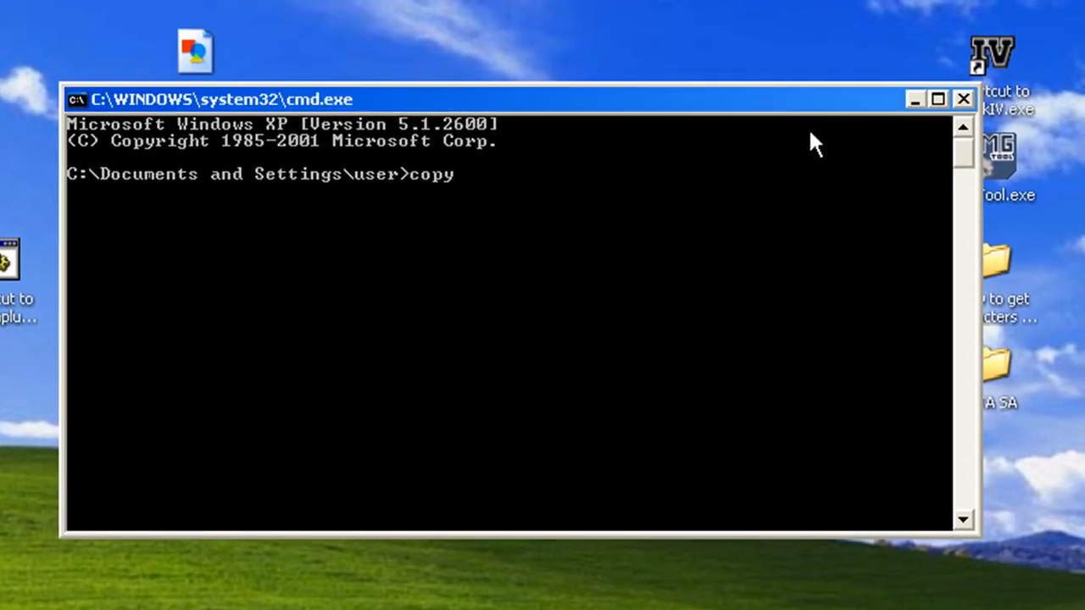
Step: Enter C:\WINDOWS\explorer.exe as the source file of the copy command
text(C)
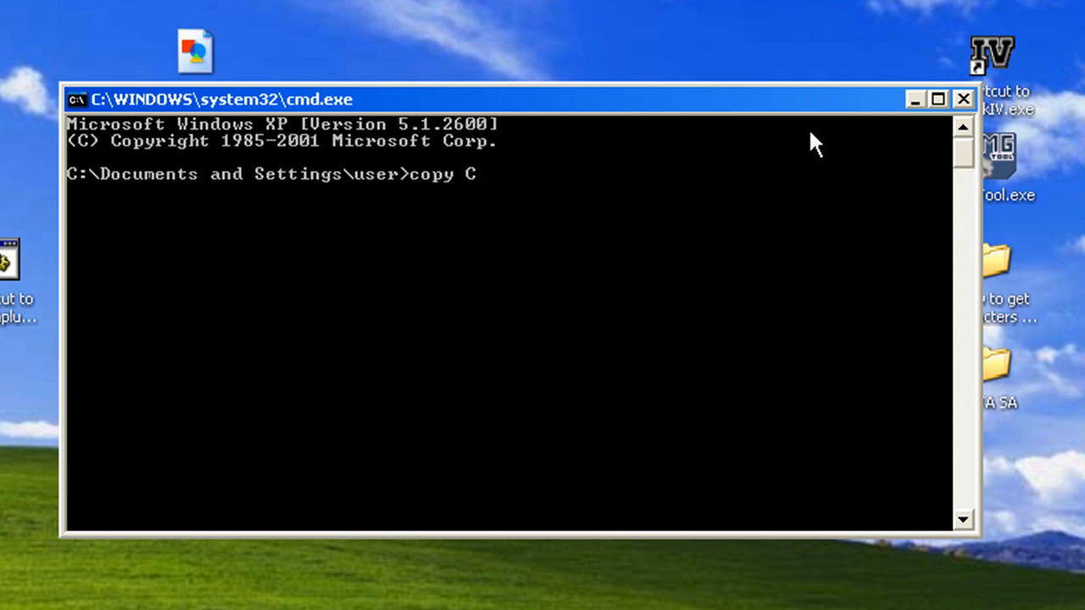
text(:)
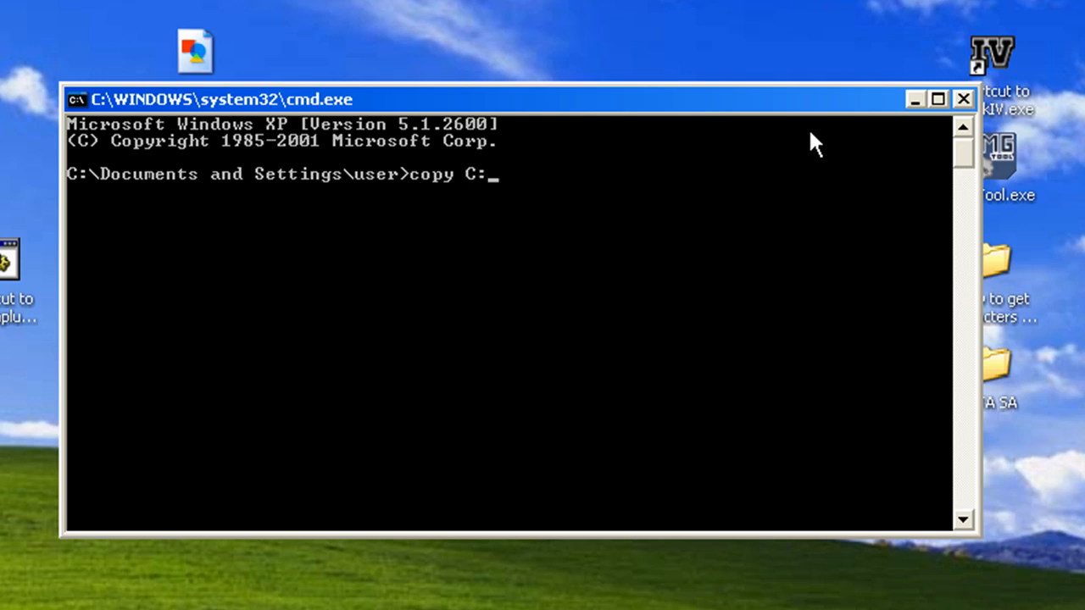
text(\)
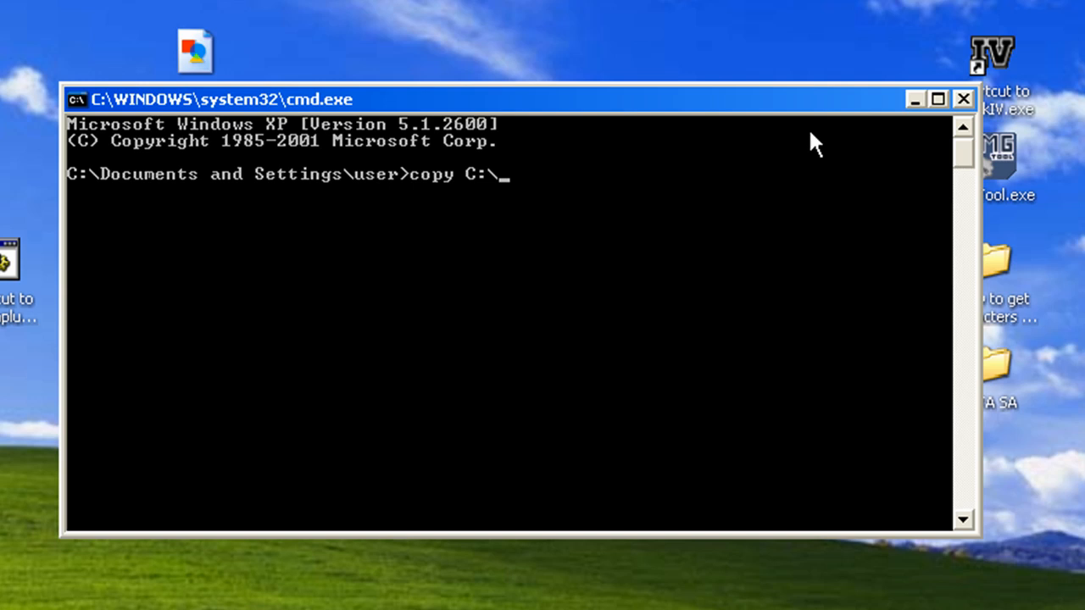
text(WINDOWS)
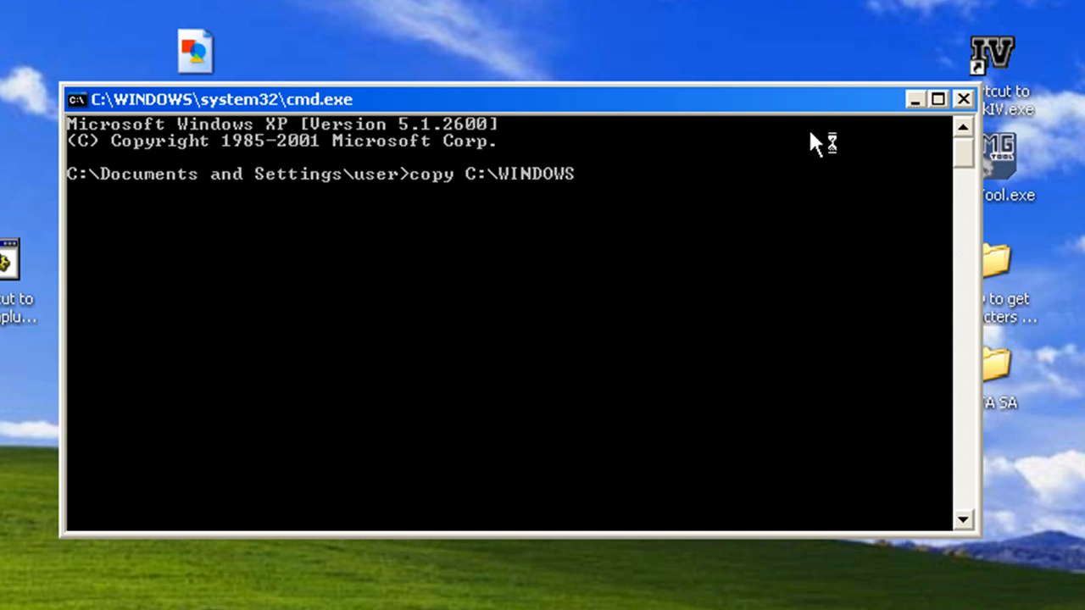
mouse_move(814, 142)
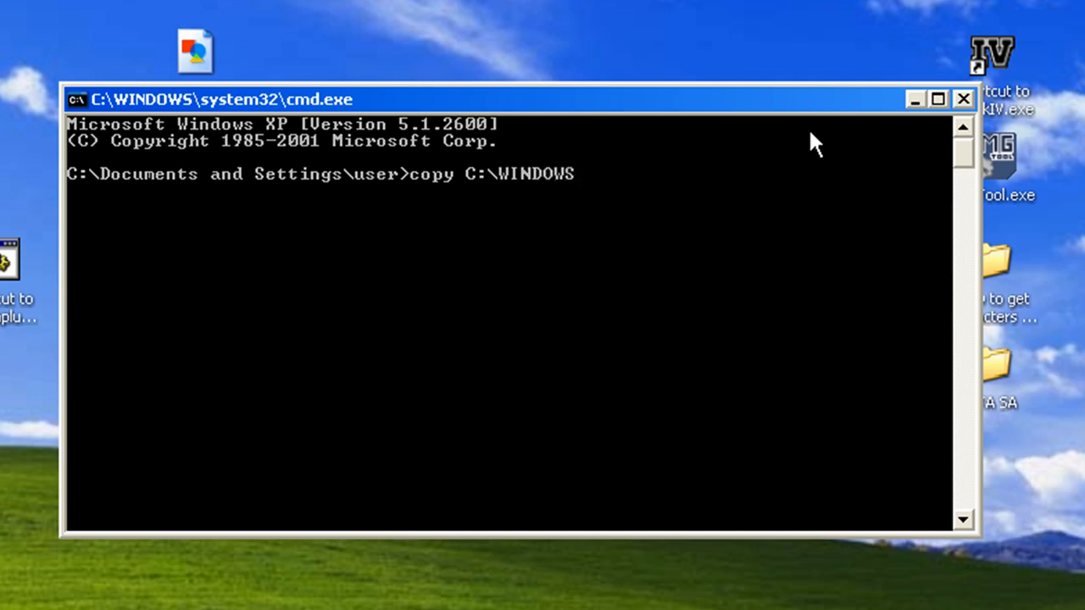
text(\)
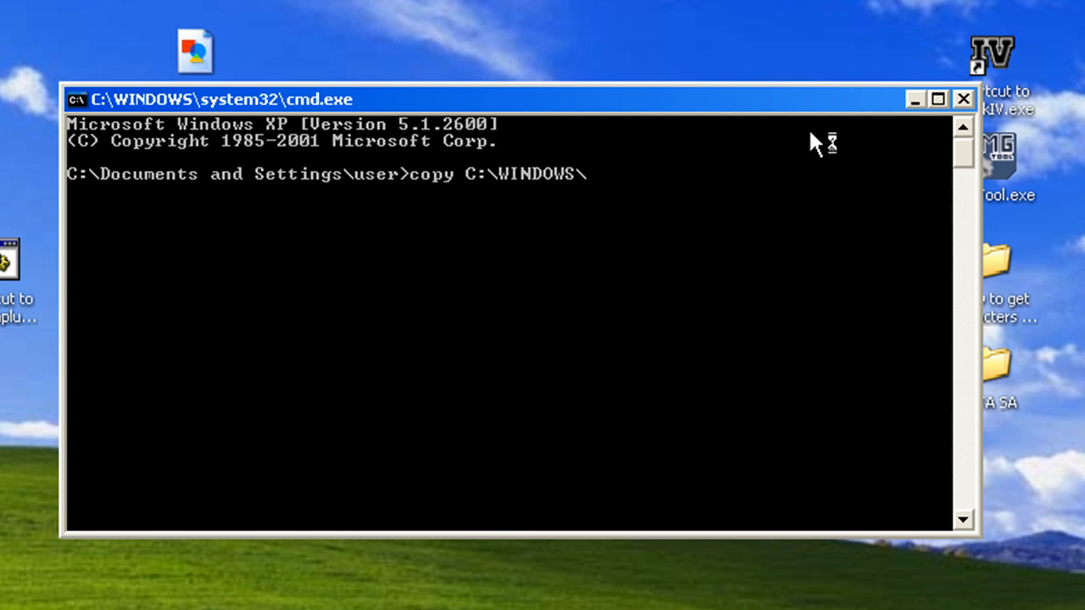
text(explore)
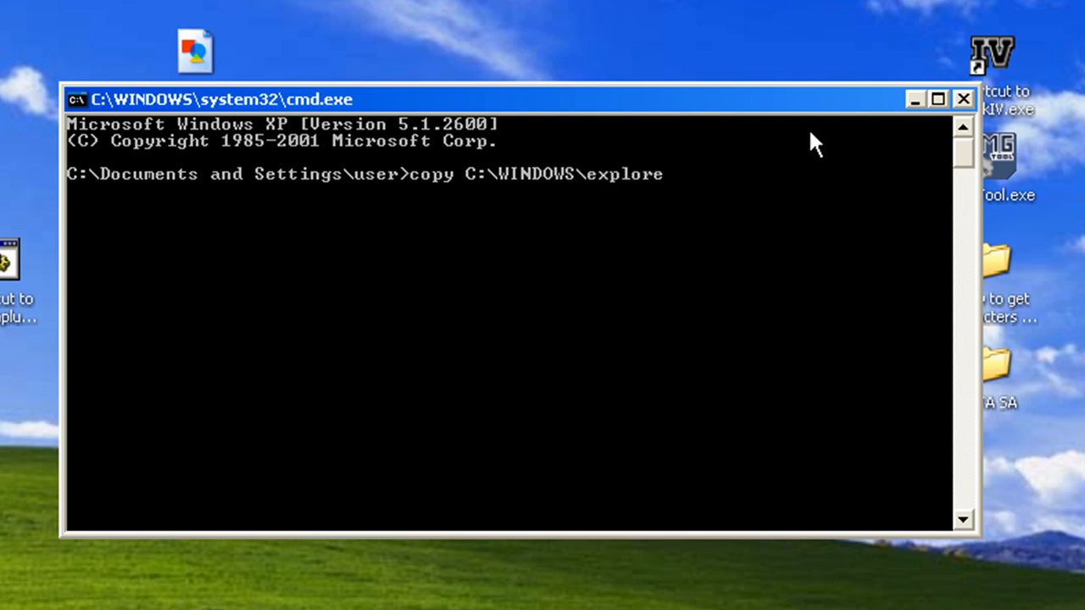
text(r.exe)
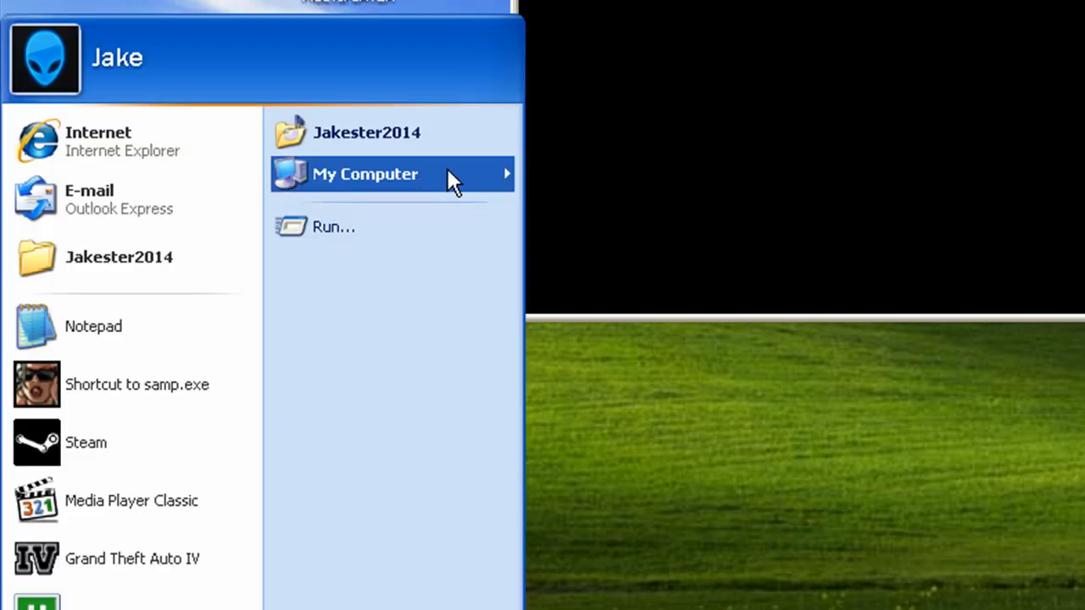
Step: Run copy C:\WINDOWS\explorer.exe F:\ and get '1 file(s) copied'
click(364, 174)
text(copy C:\WINDOWS\explorer.exe F)
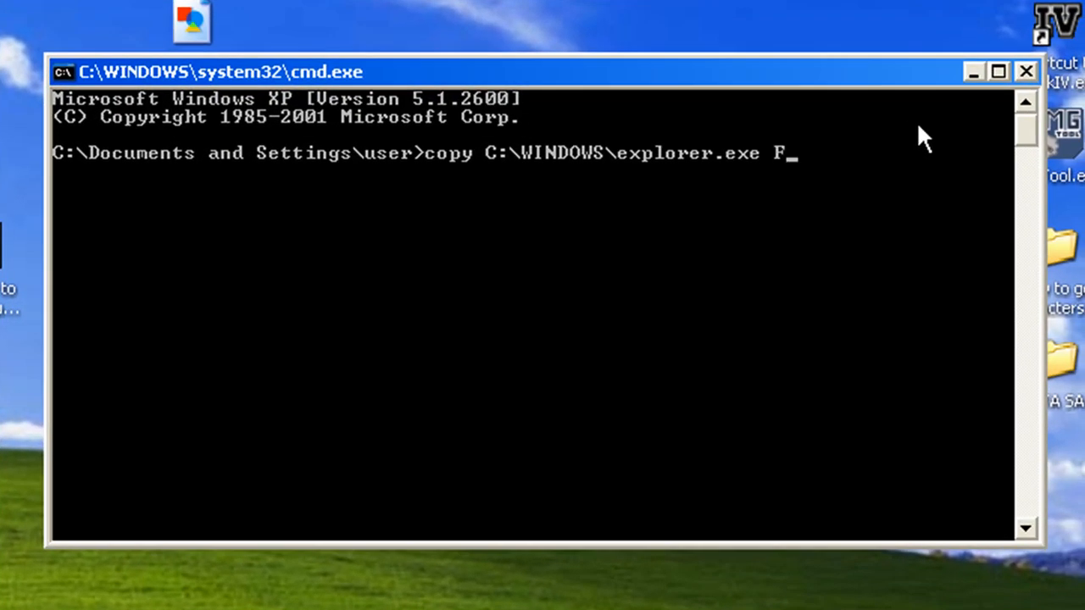
text(:)
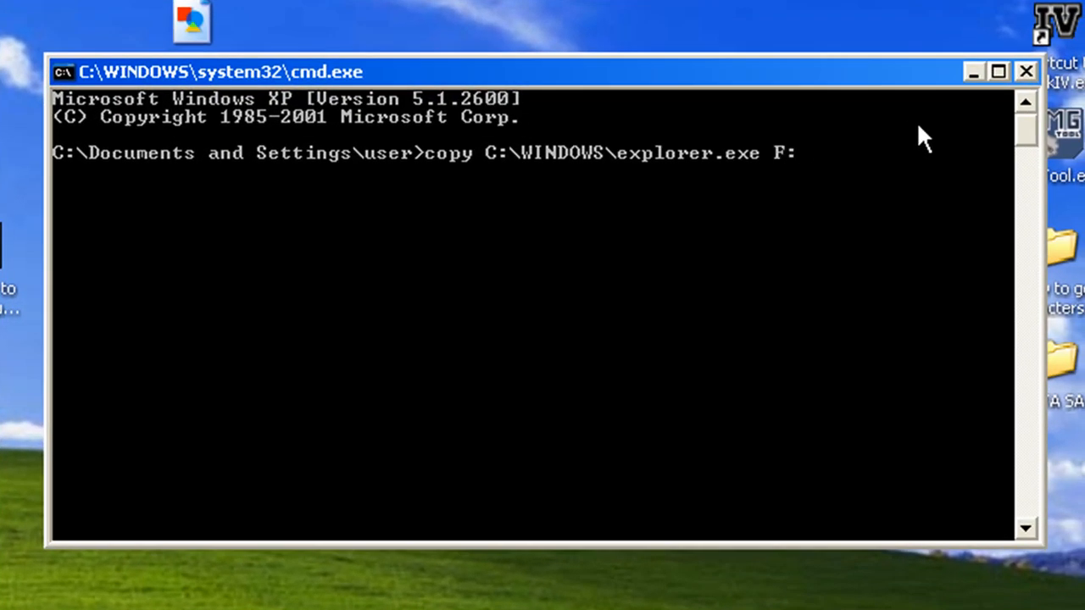
text(\)
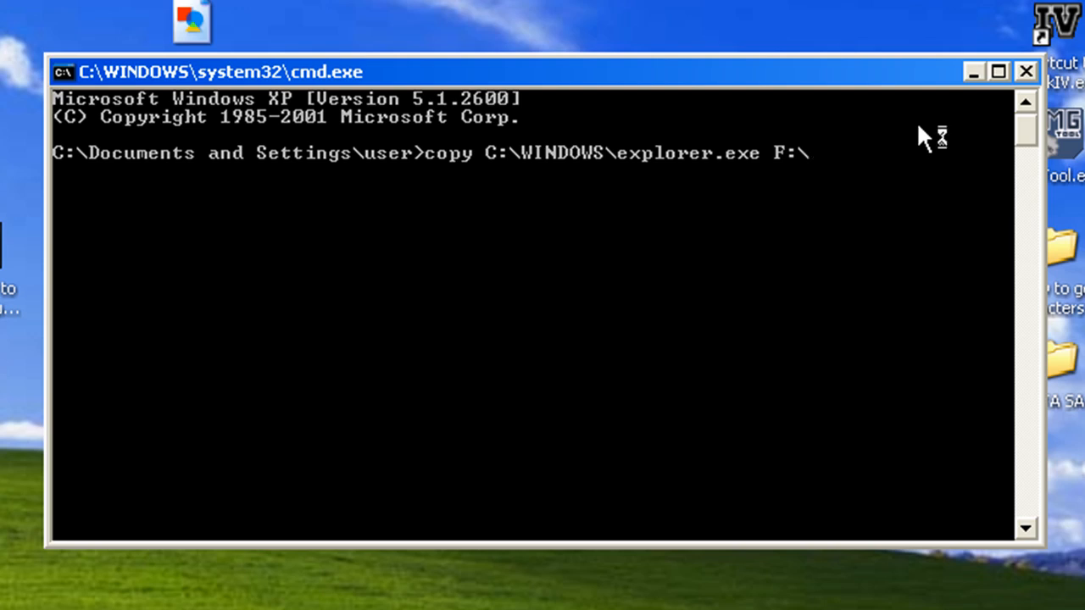
key(Return)
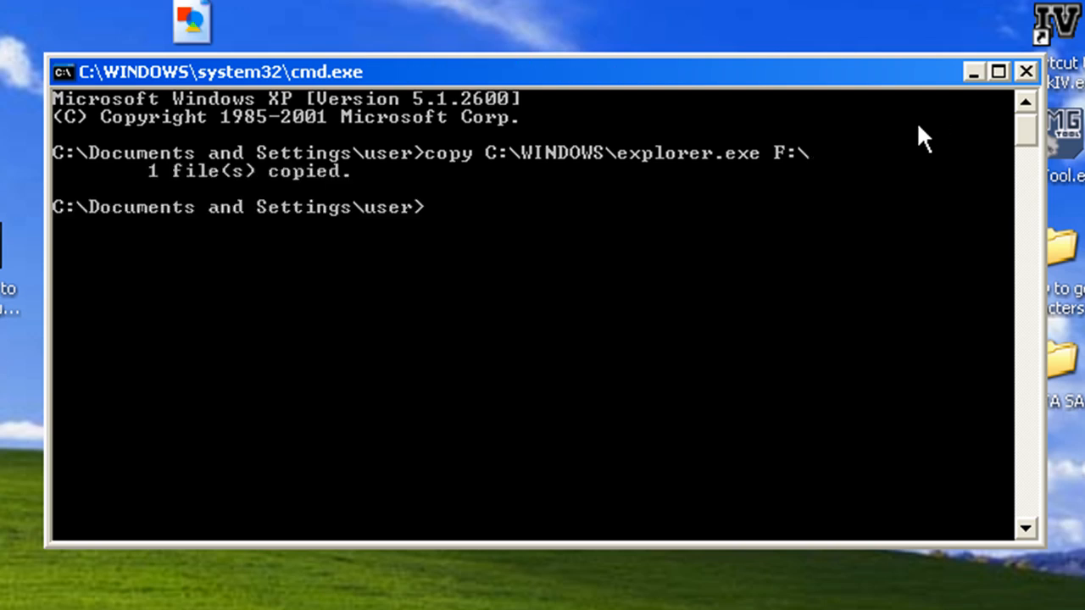
mouse_move(305, 195)
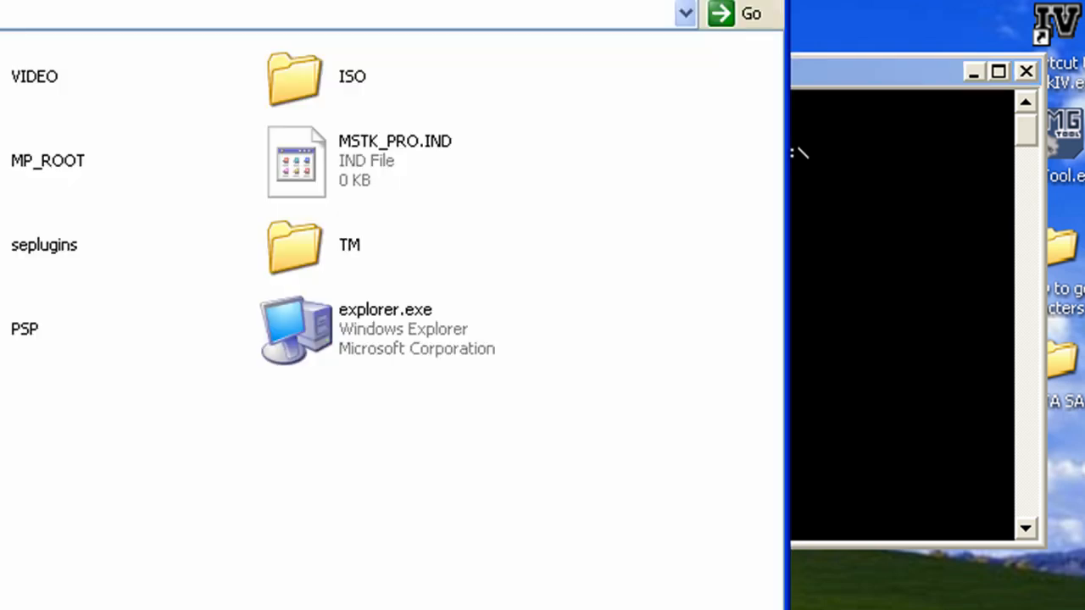
mouse_move(551, 521)
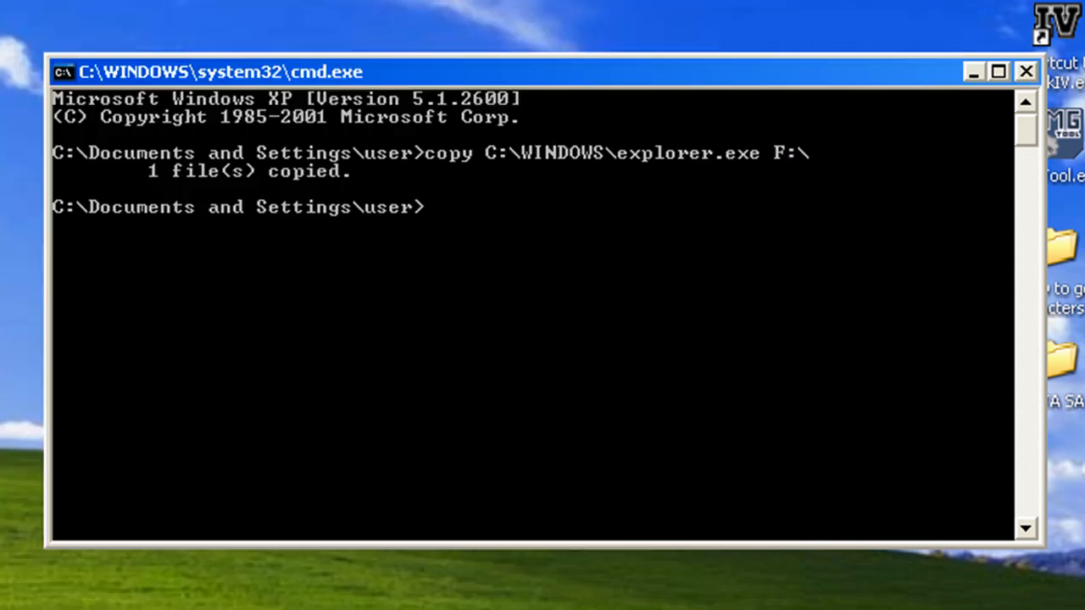
Step: Re-enter copy C:\WINDOWS\explorer.exe F:\ to copy the file a second time
text(c)
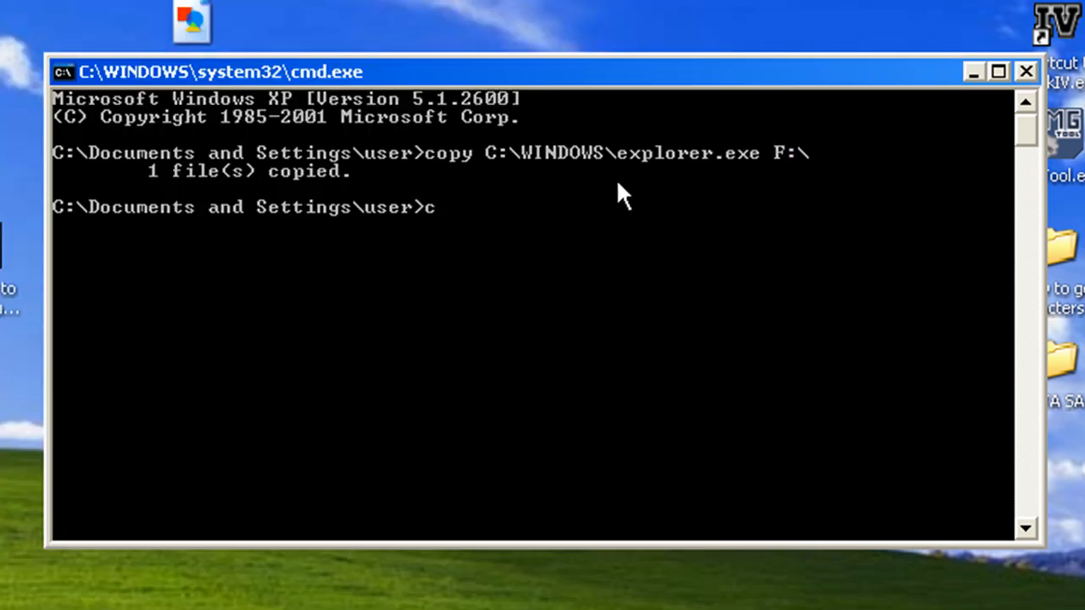
text(opy)
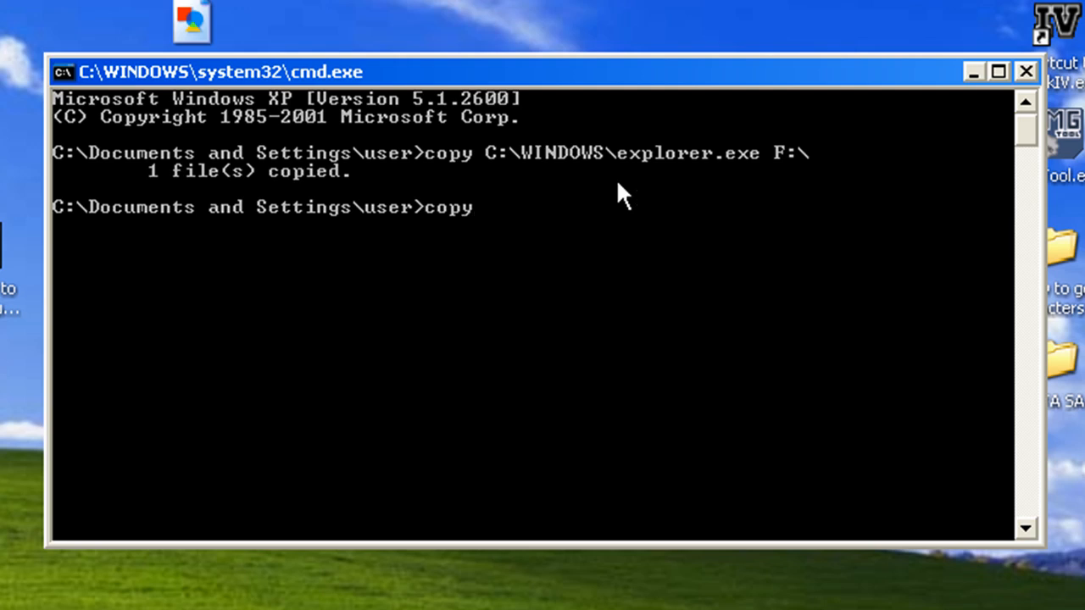
text(C:\)
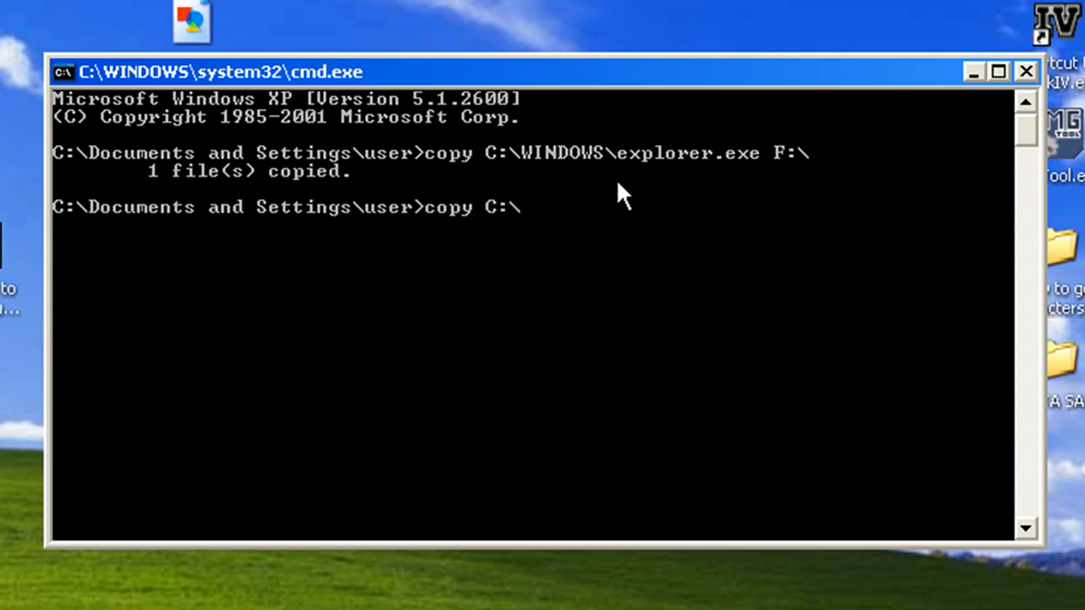
text(Windows)
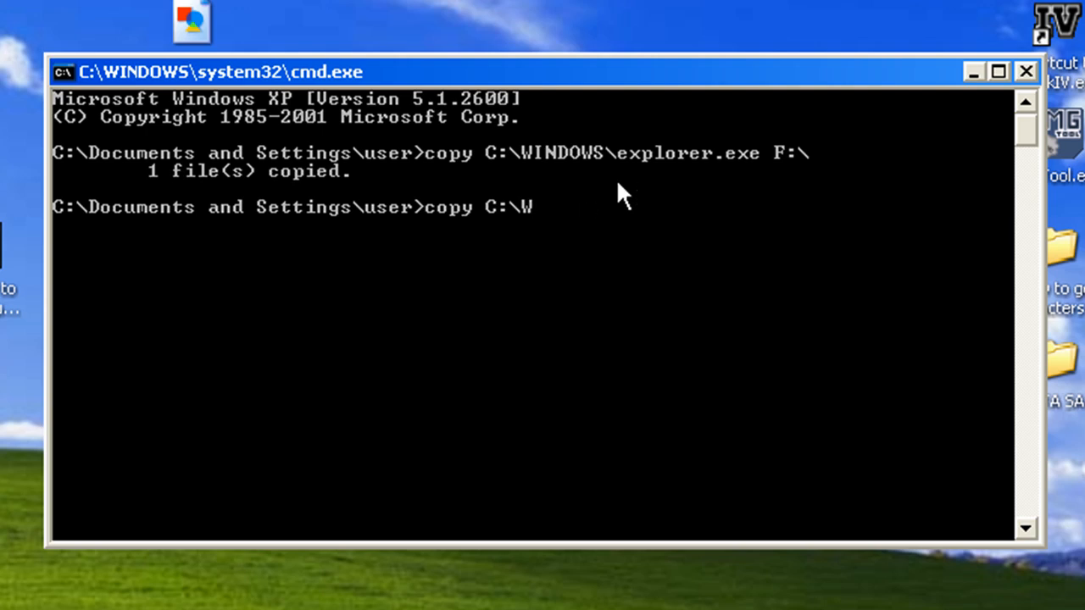
text(INDOWS)
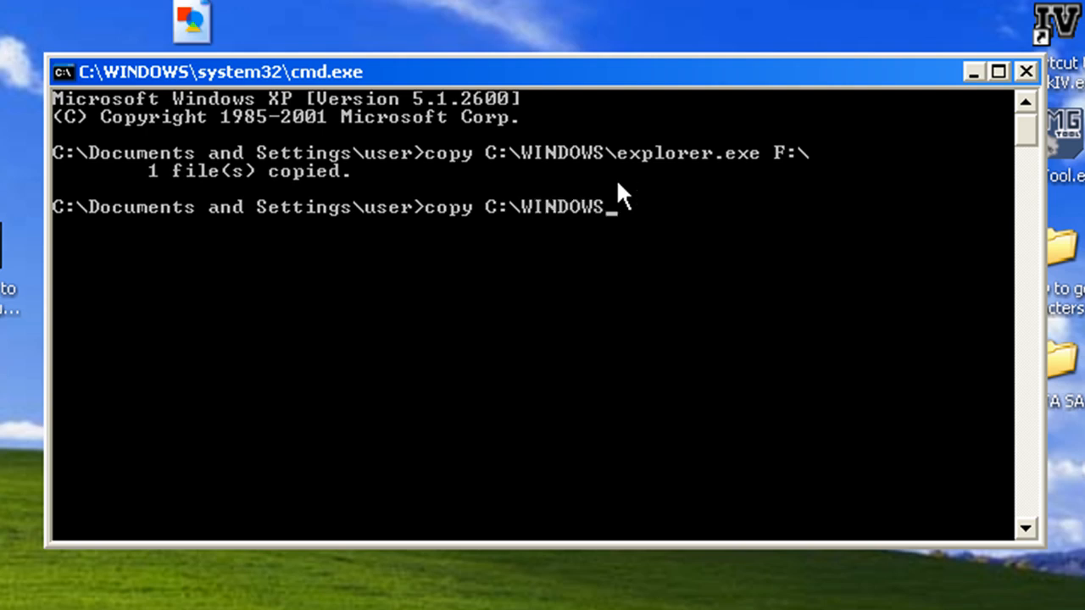
text(\expl)
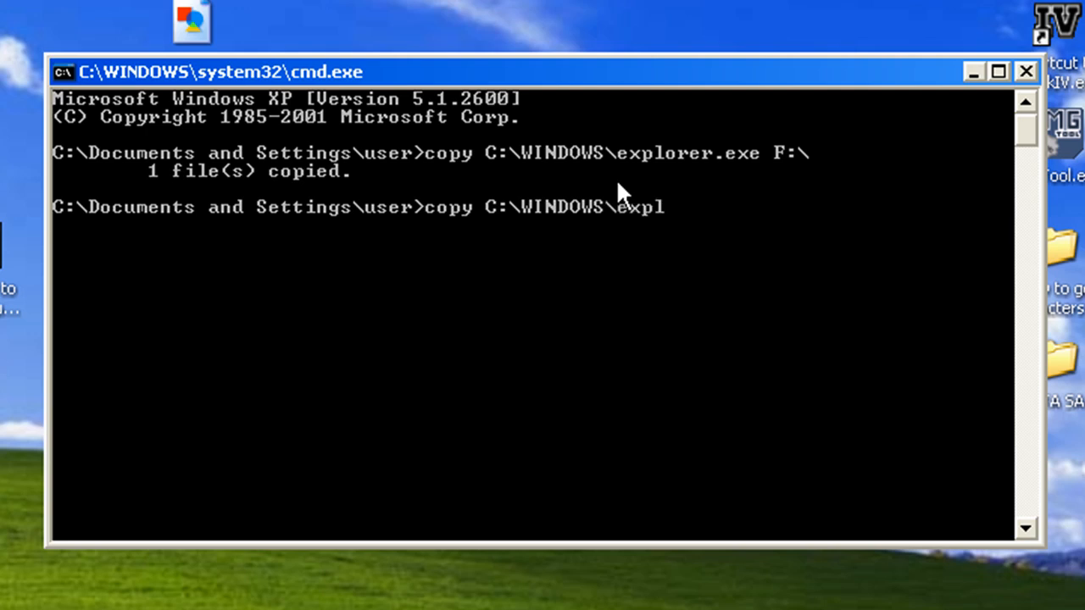
text(orer.exe)
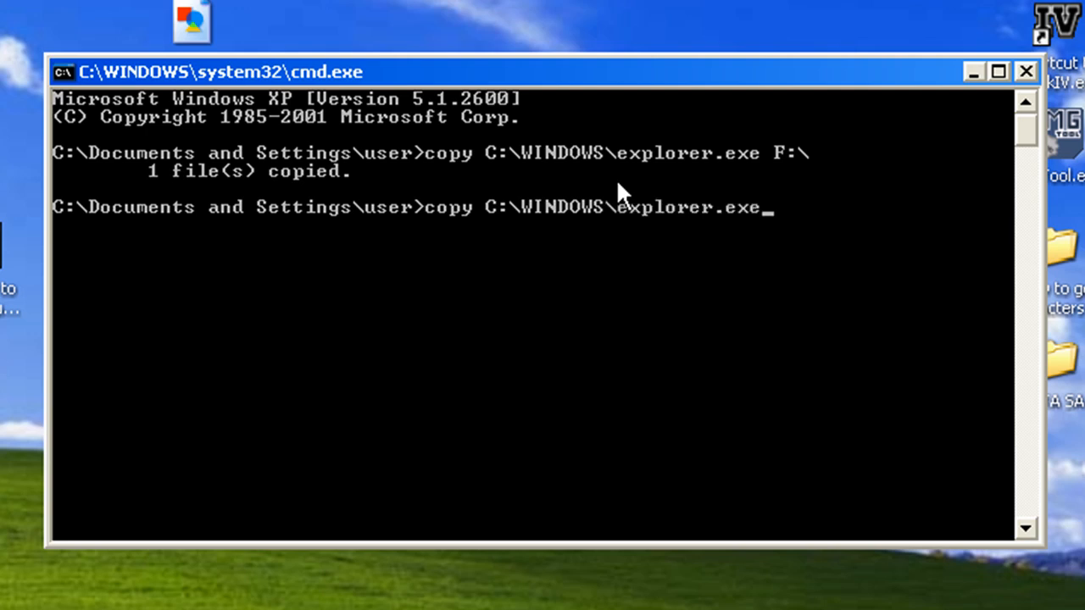
text(F)
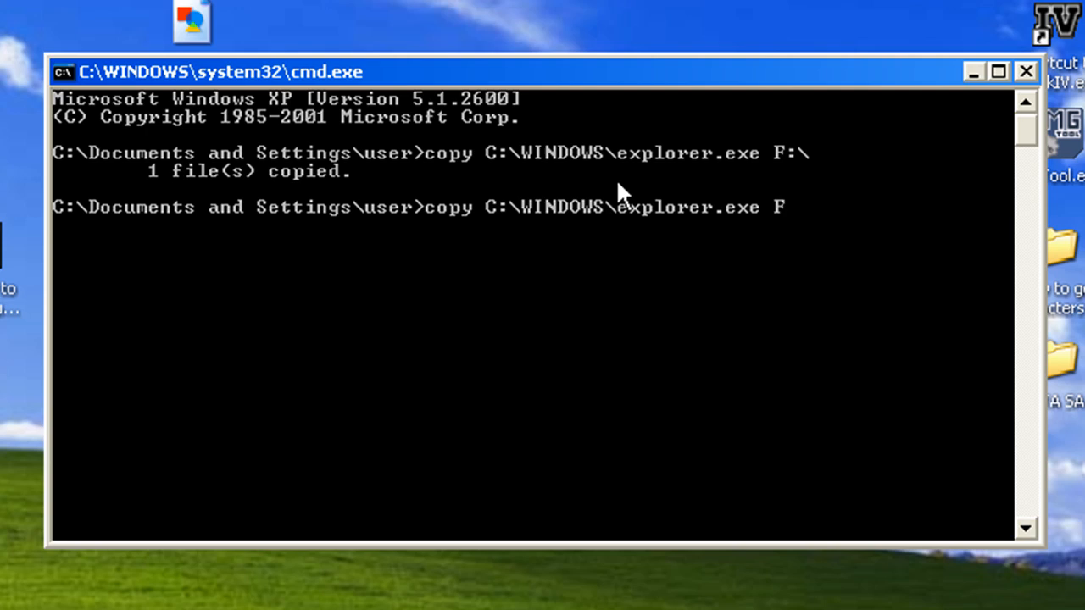
text(:\)
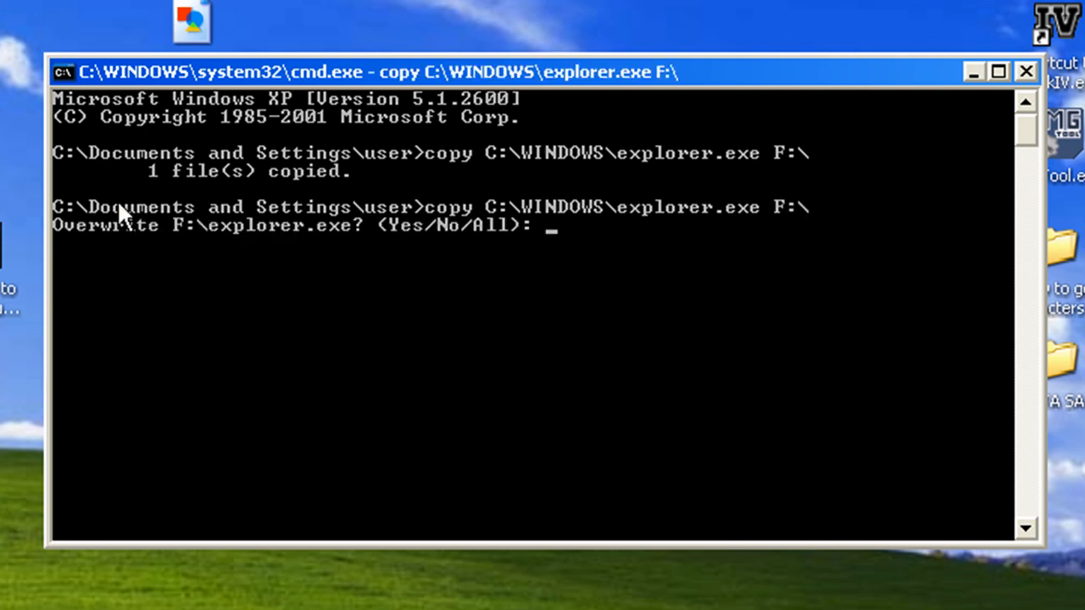
mouse_move(582, 267)
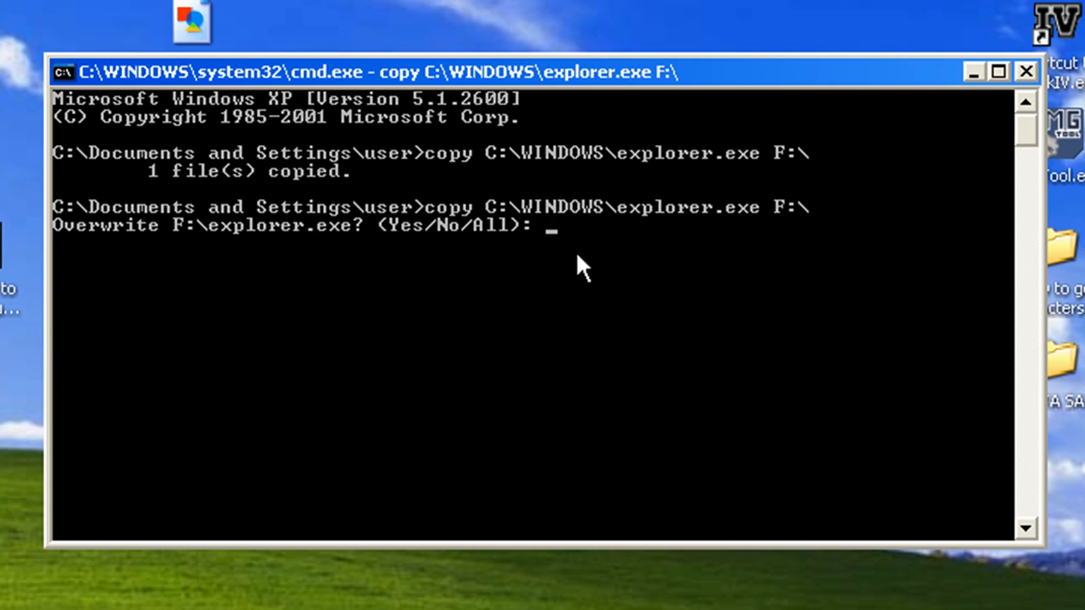
mouse_move(716, 301)
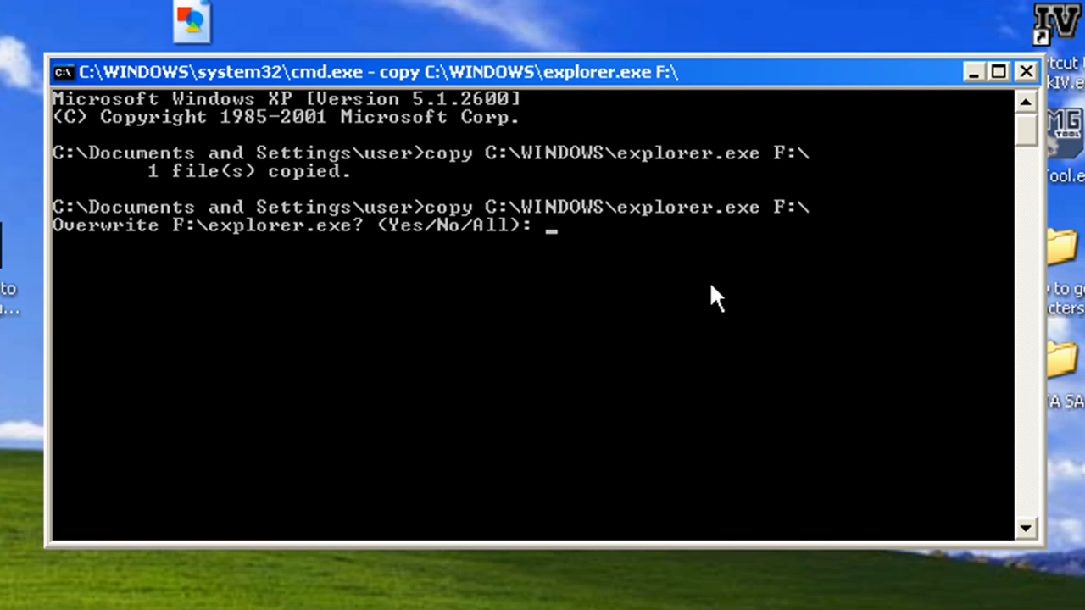
Step: Answer All at the Overwrite F:\explorer.exe prompt to replace the existing copy
text(All)
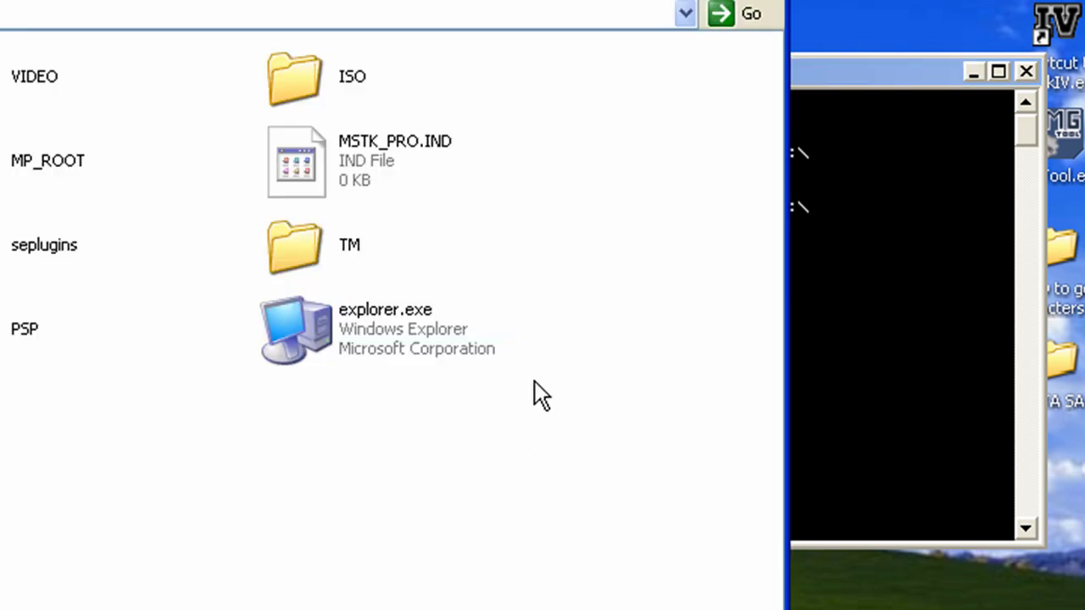
mouse_move(609, 389)
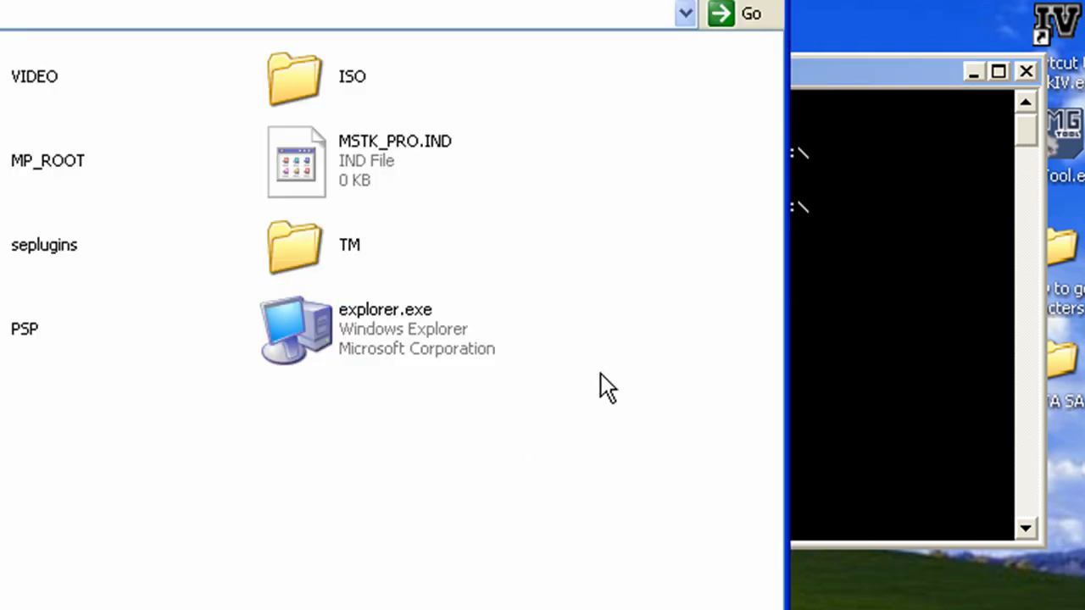